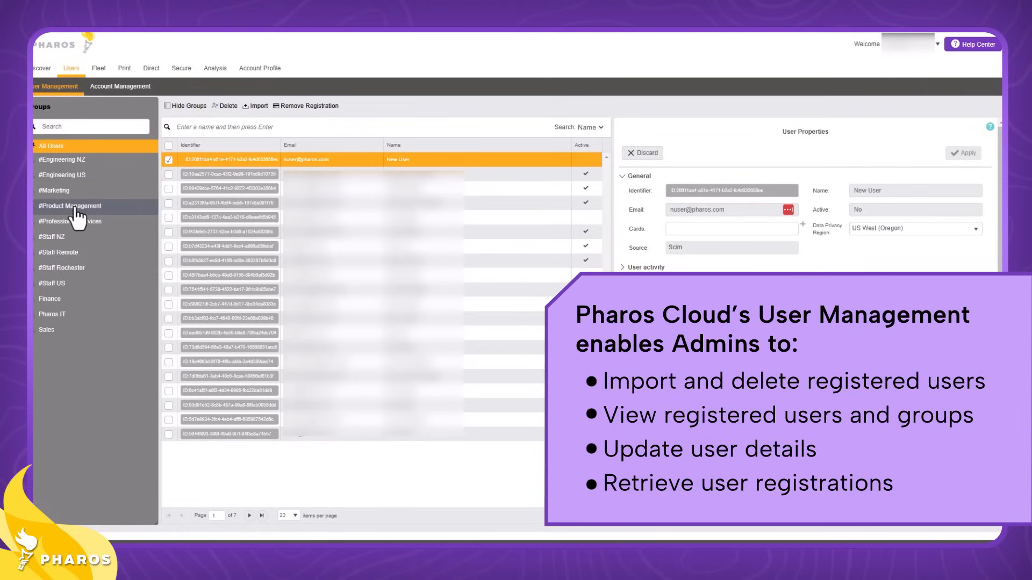
pyautogui.moveTo(79, 214)
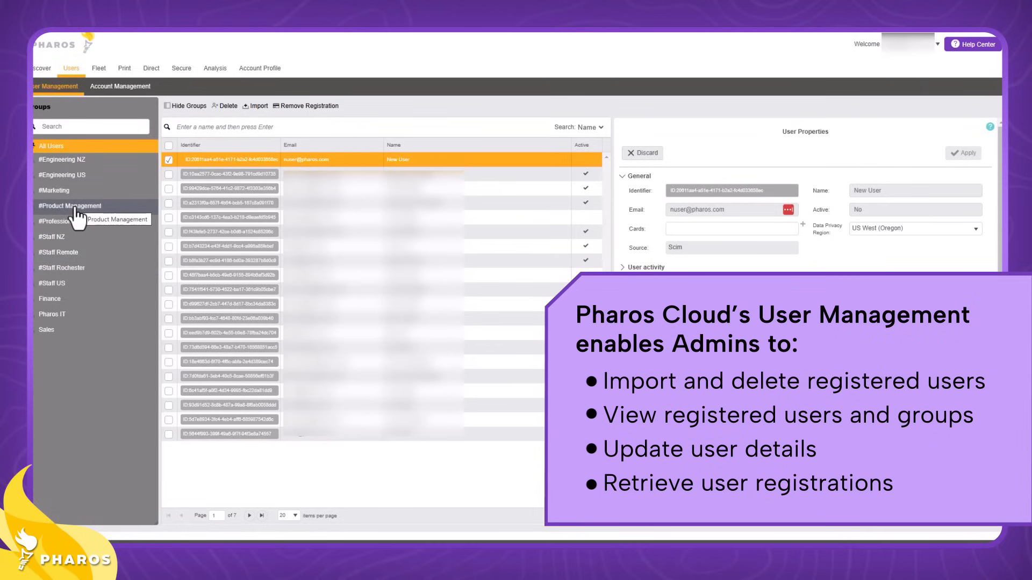
pyautogui.moveTo(72, 271)
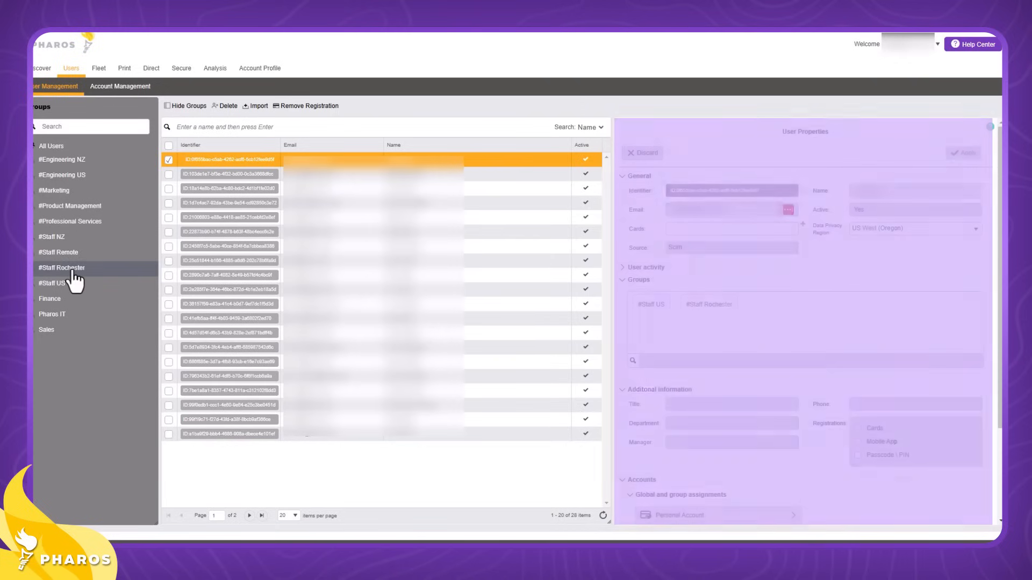
# Step: Filter the user list to the #Staff Rochester group's 28 members
pyautogui.click(62, 268)
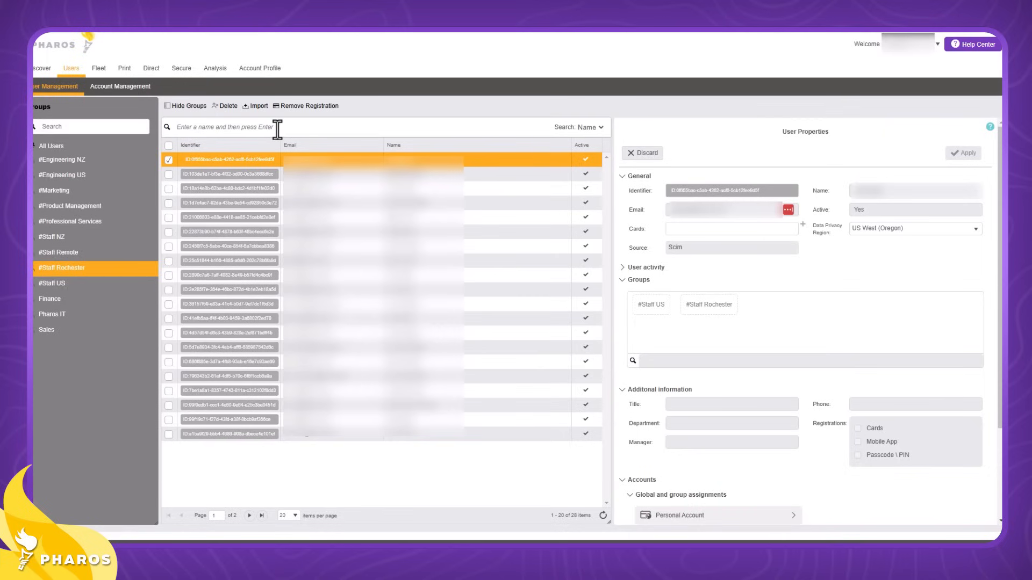
# Step: Search the user list for 'Adrian', leaving one matching user with properties shown
pyautogui.write('Adrian')
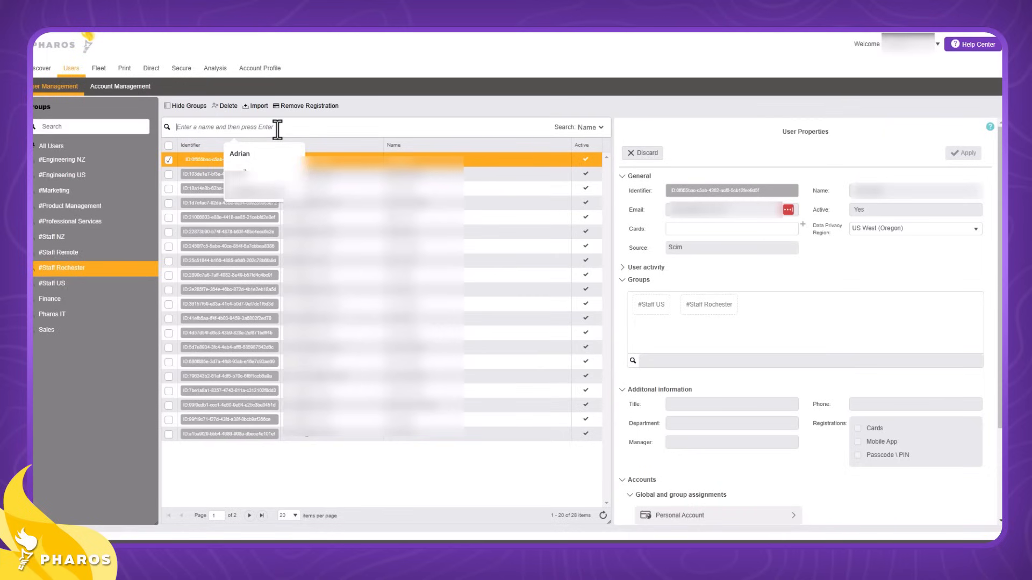
pyautogui.write('Adrian')
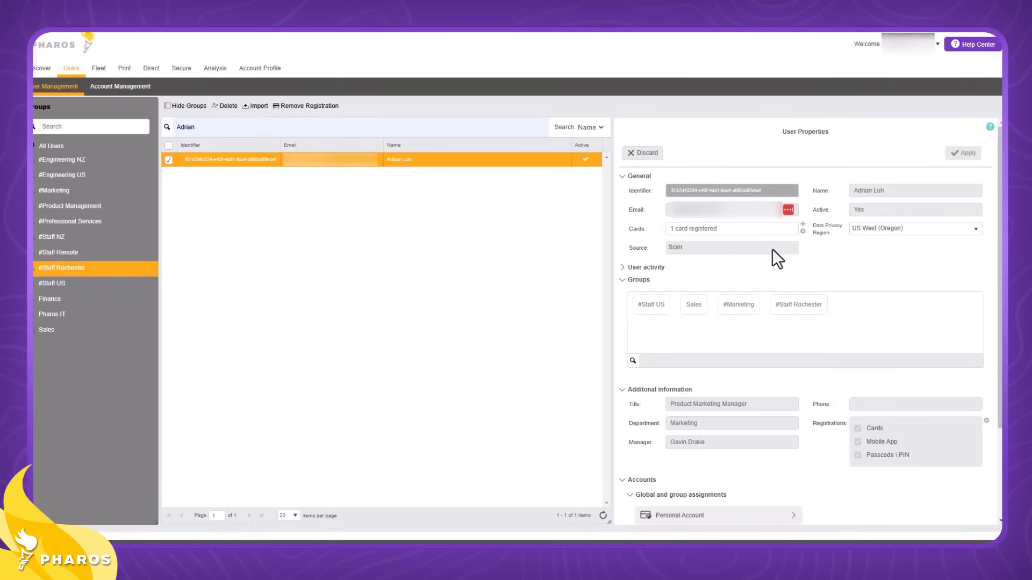
pyautogui.moveTo(941, 252)
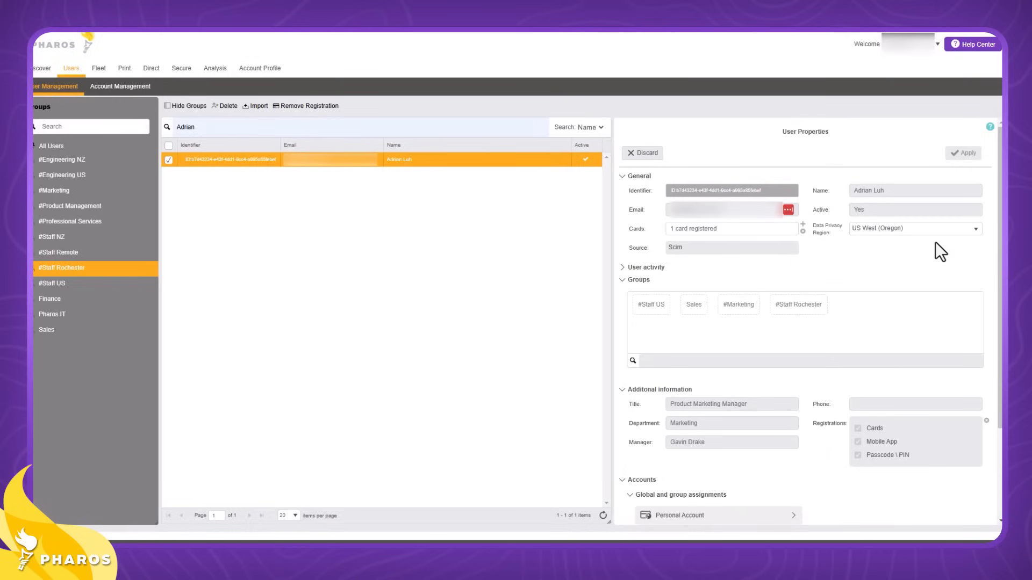
pyautogui.click(198, 127)
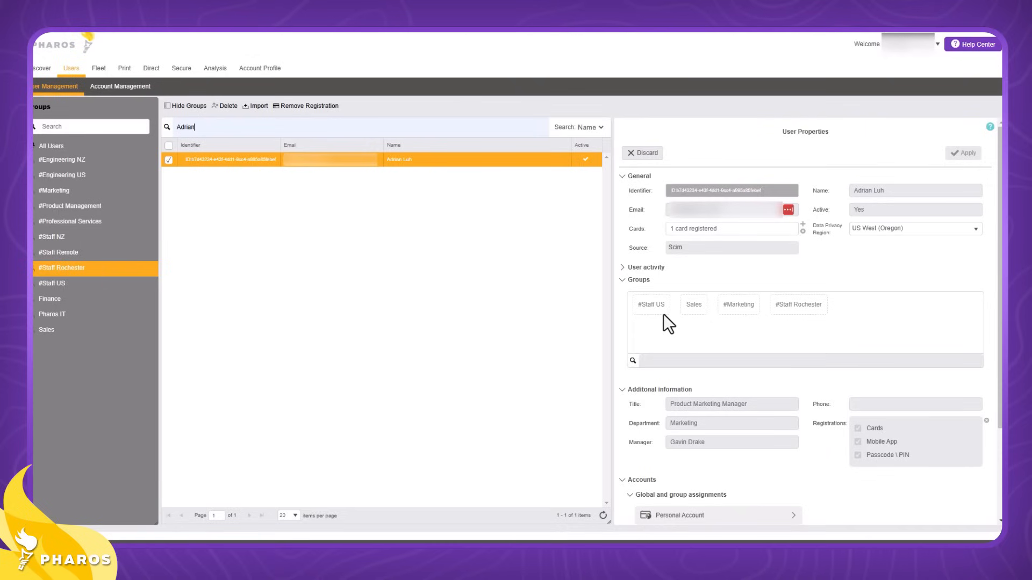
pyautogui.moveTo(705, 323)
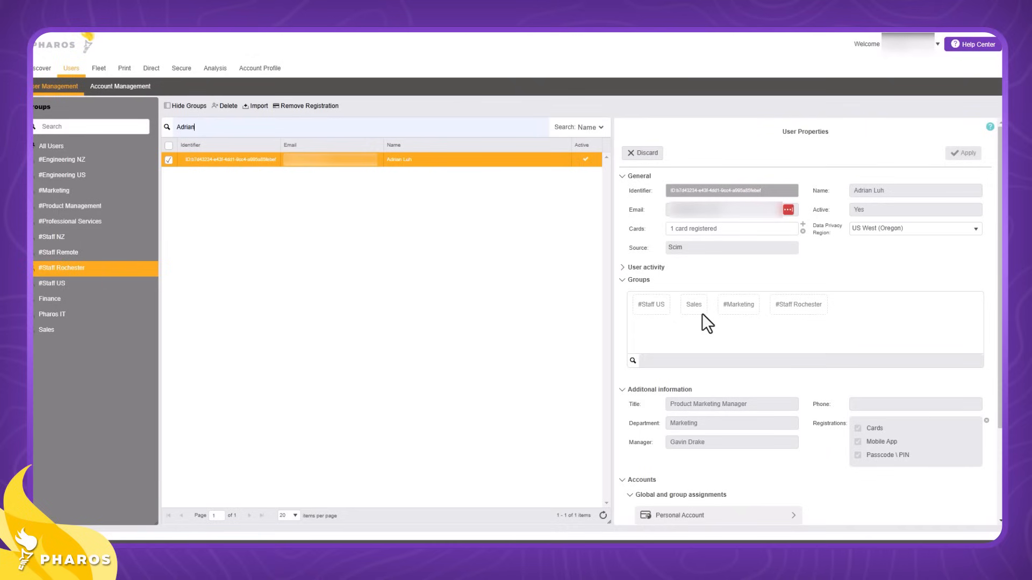
pyautogui.moveTo(810, 320)
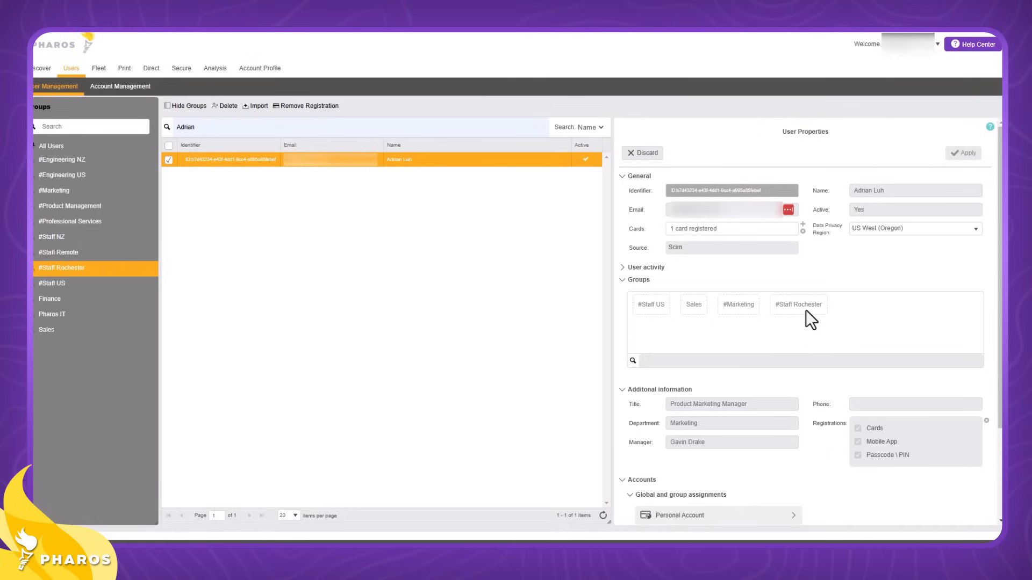
pyautogui.scroll(-3)
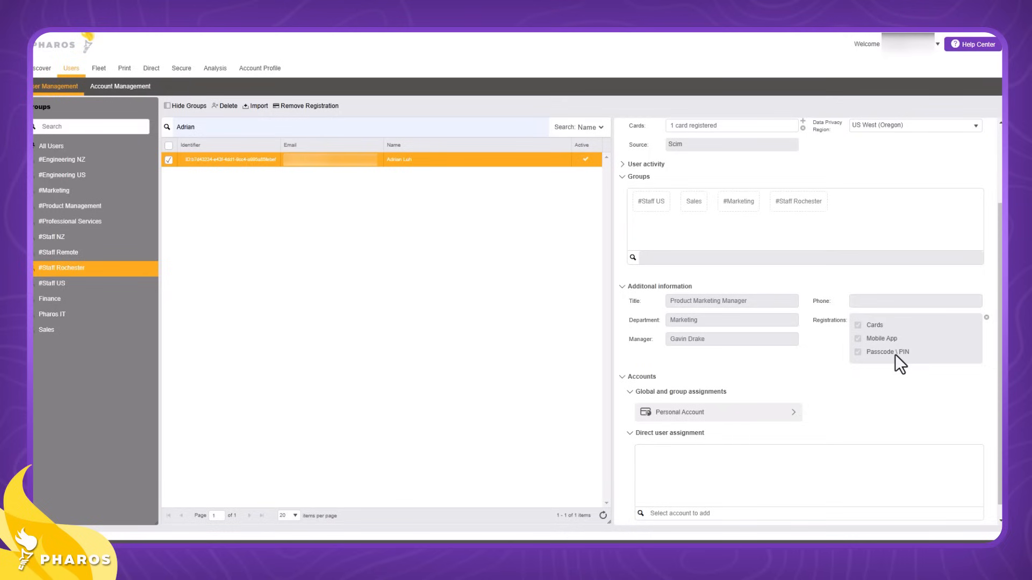
pyautogui.moveTo(907, 349)
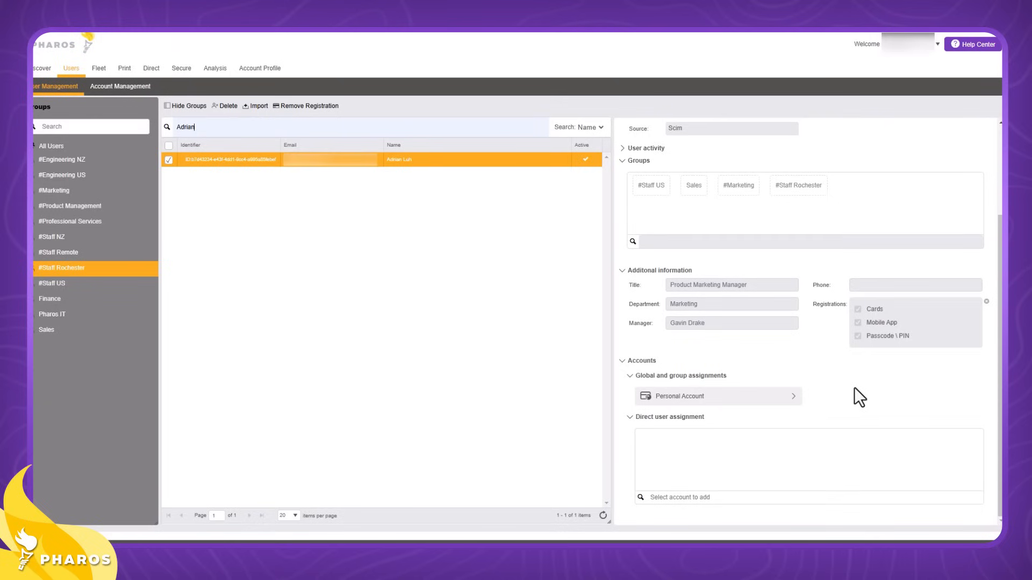
pyautogui.moveTo(722, 450)
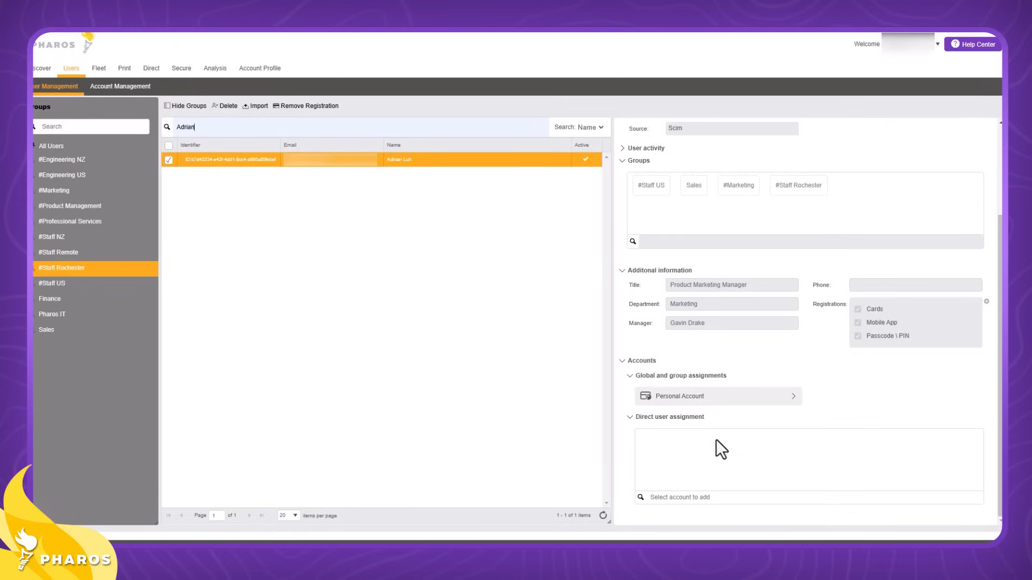
pyautogui.moveTo(854, 425)
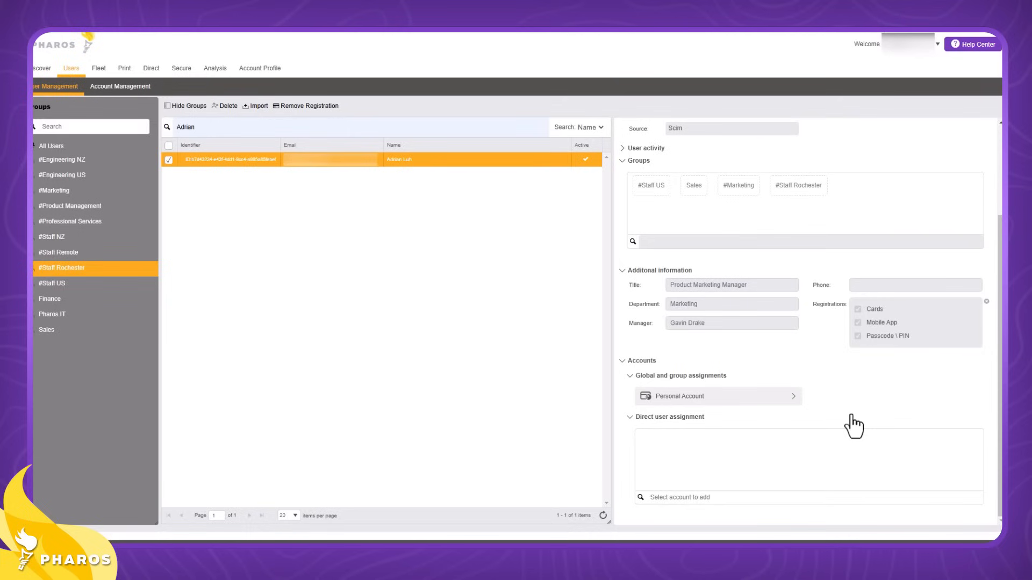